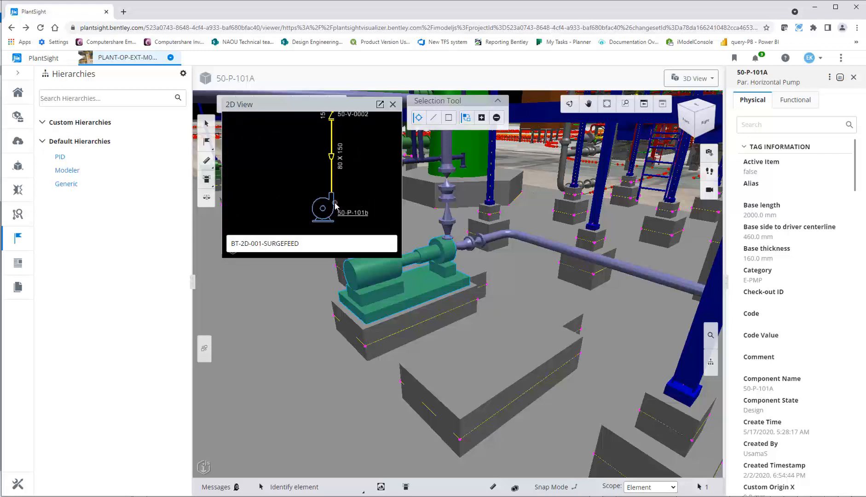
Switch from PlantSight's P&ID view to the OpenPlant Modeler plant model.
{"action": "left_click", "coordinate": [794, 101]}
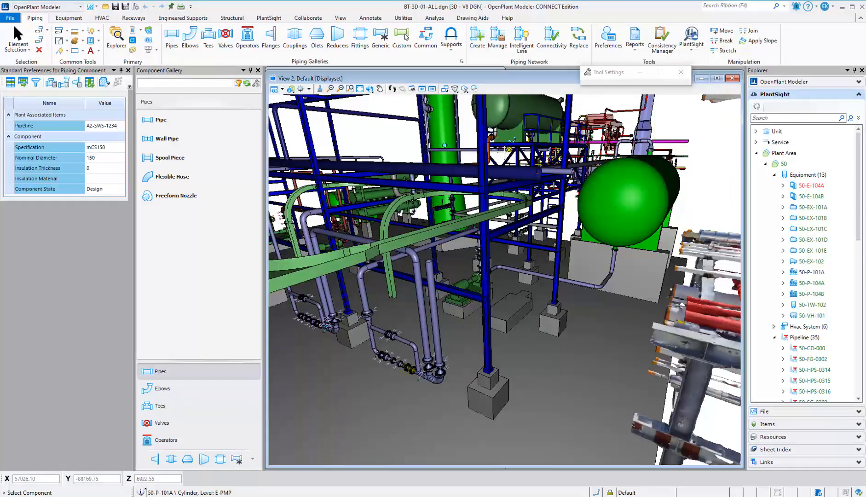
Run Consistency Manager and expand Equipment > Centrifugal Pump to see pumps 50-P-101A through 50-P-104B.
{"action": "left_click", "coordinate": [661, 38]}
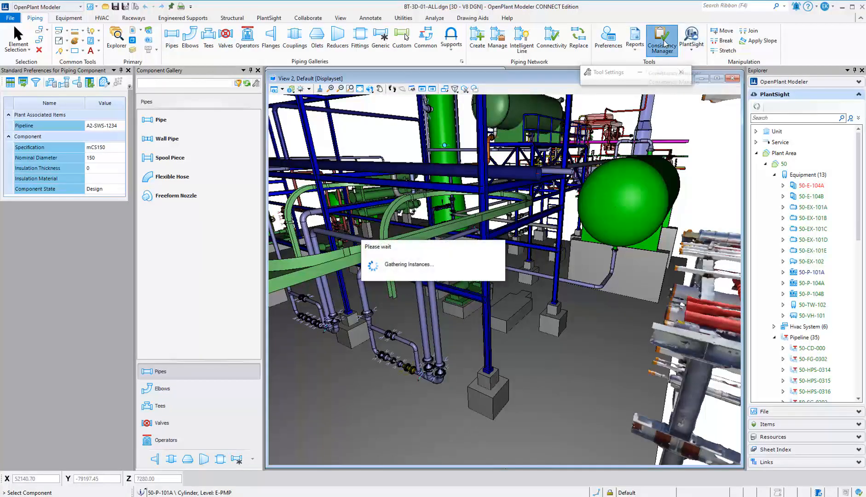
{"action": "left_click", "coordinate": [660, 38]}
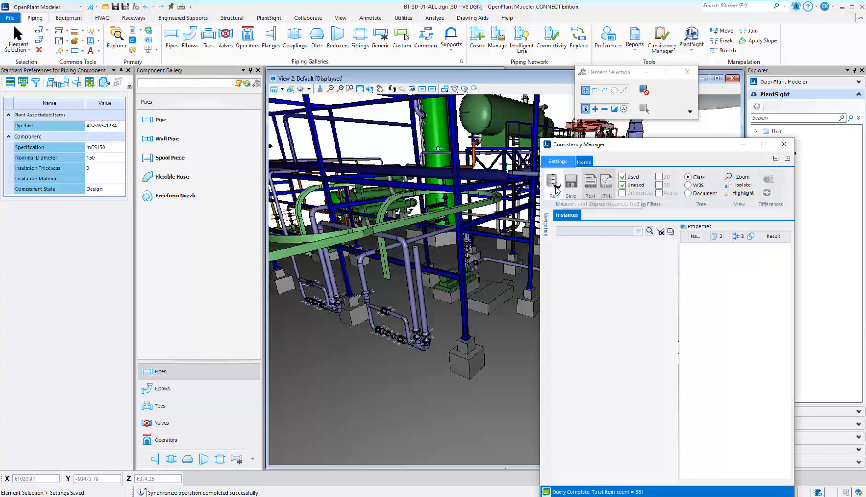
{"action": "left_click", "coordinate": [552, 184]}
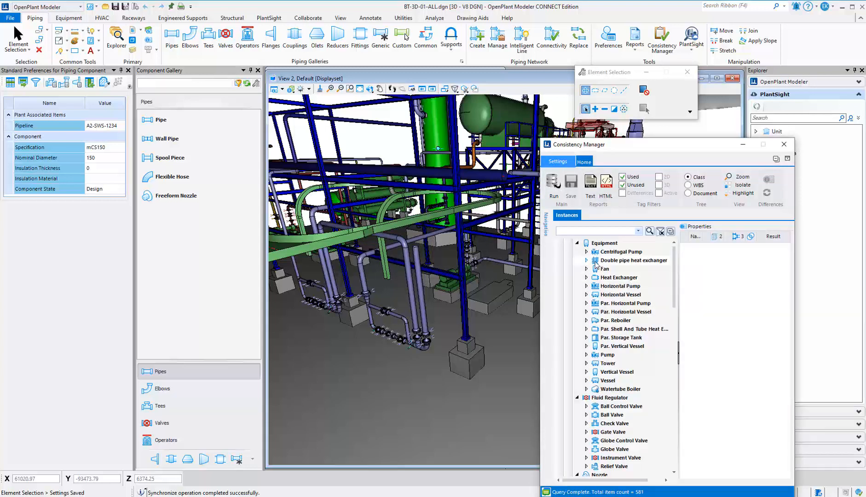
{"action": "left_click", "coordinate": [586, 251]}
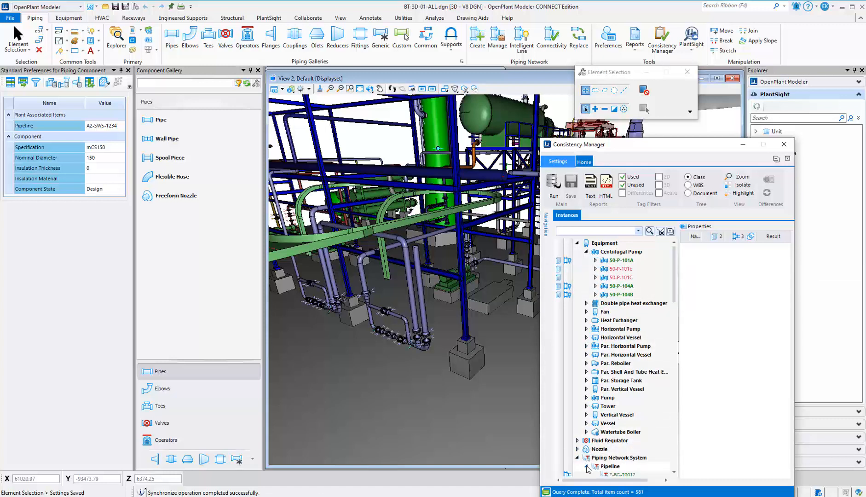
{"action": "scroll", "scroll_direction": "down", "scroll_amount": 3}
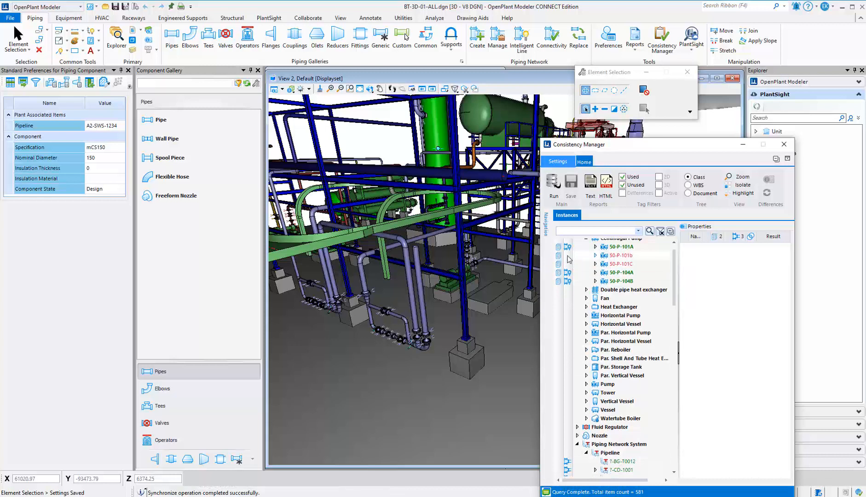
{"action": "scroll", "scroll_direction": "down", "scroll_amount": 3}
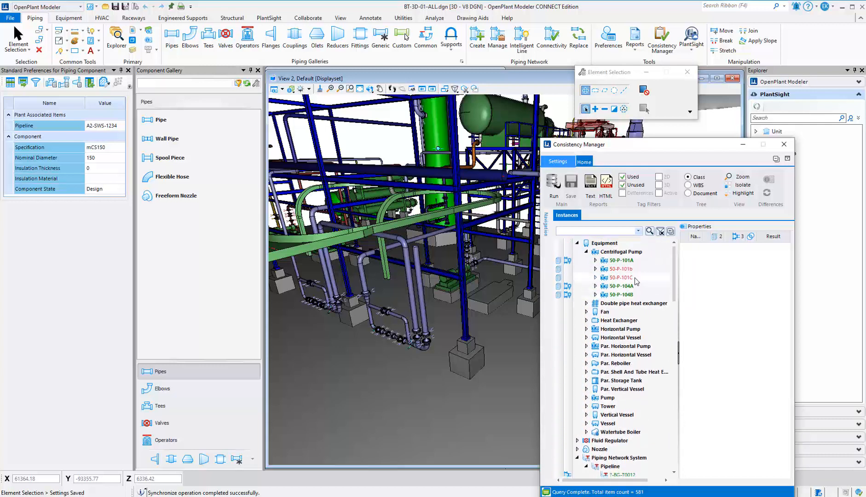
Place missing pump 50-P-101b using design data from Par. Horizontal Pump.ecModel.xml.
{"action": "right_click", "coordinate": [618, 269]}
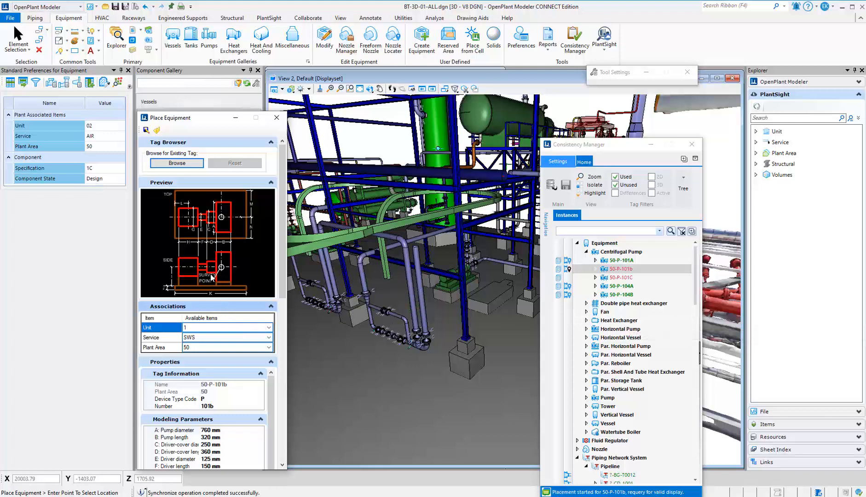
{"action": "left_click", "coordinate": [176, 163]}
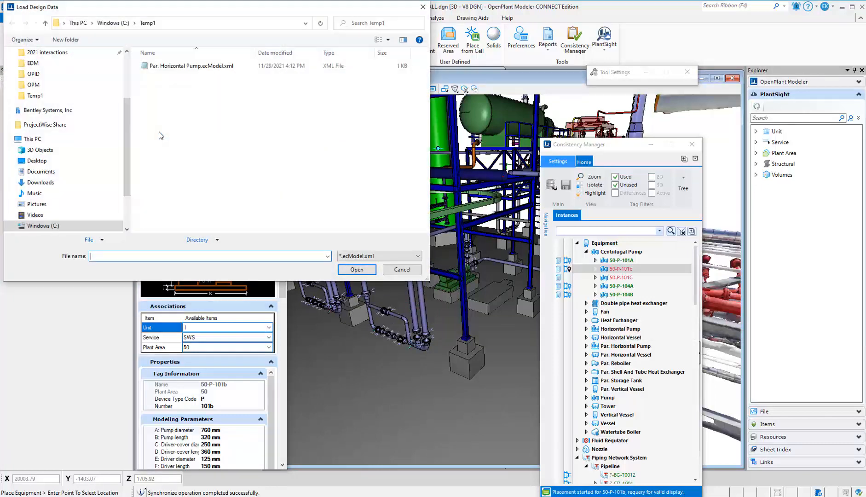
{"action": "left_click", "coordinate": [356, 272]}
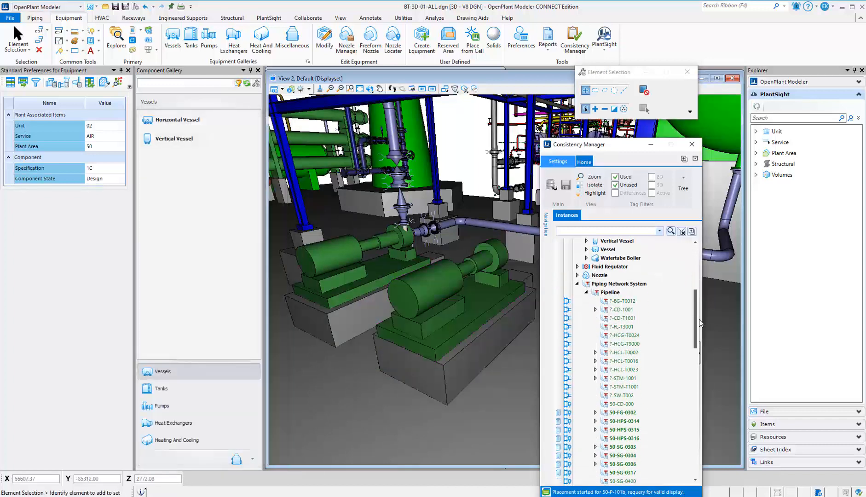
Place pipeline 50-SWS-0001 from Consistency Manager to make it the active pipeline.
{"action": "right_click", "coordinate": [620, 356]}
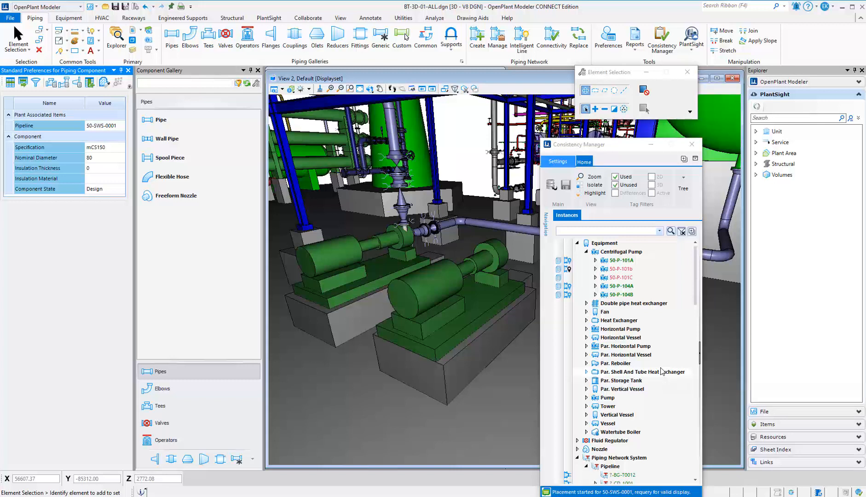
{"action": "mouse_move", "coordinate": [694, 321]}
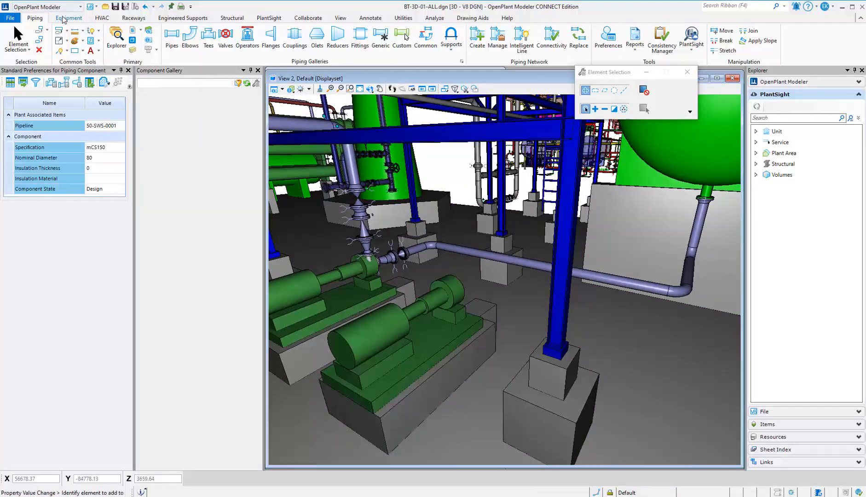
In Nozzle Manager select pump 50-P-101b and browse its PlantSight nozzle tags.
{"action": "left_click", "coordinate": [346, 39]}
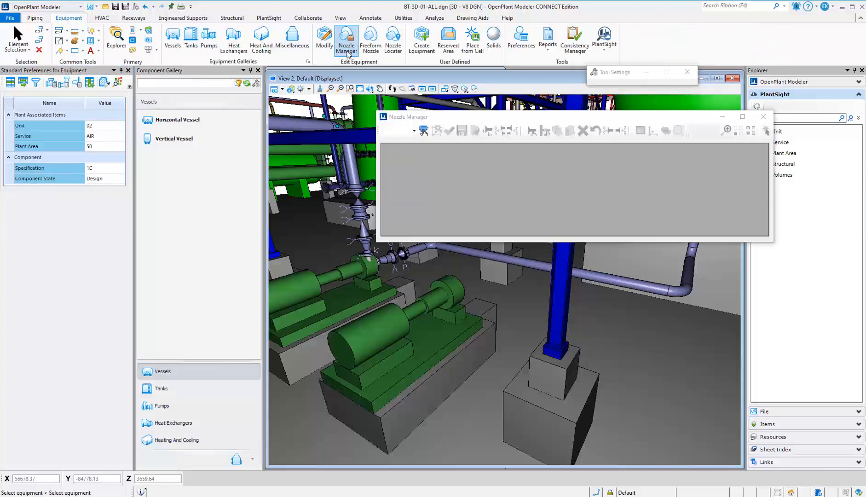
{"action": "left_click", "coordinate": [453, 287]}
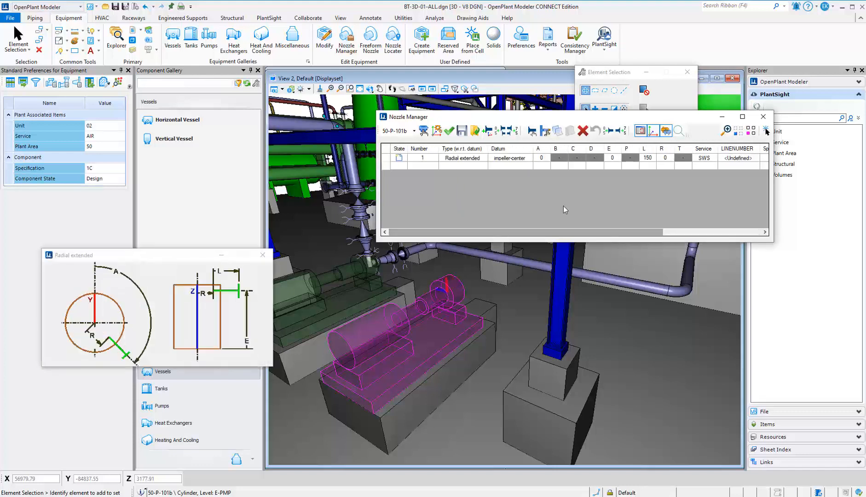
{"action": "left_click", "coordinate": [679, 131]}
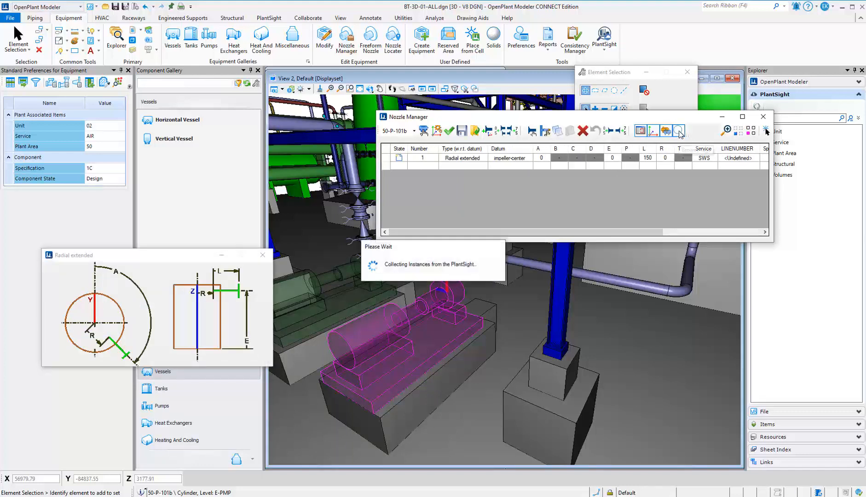
{"action": "left_click", "coordinate": [679, 131]}
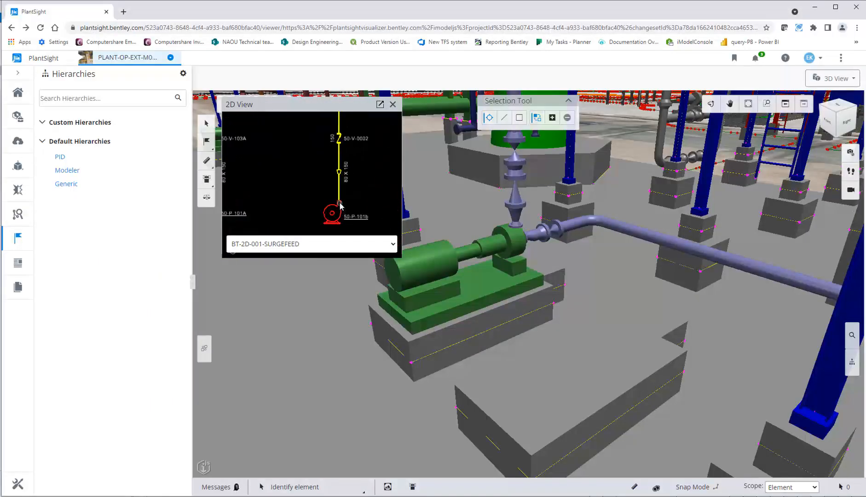
{"action": "left_click", "coordinate": [331, 212]}
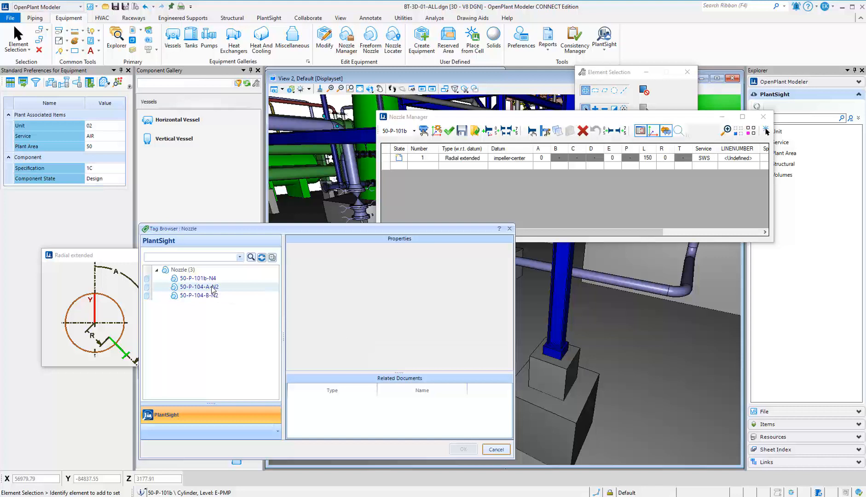
Assign PlantSight tag 50-P-101b-N4 to the pump's nozzle and finish nozzle editing.
{"action": "left_click", "coordinate": [196, 277]}
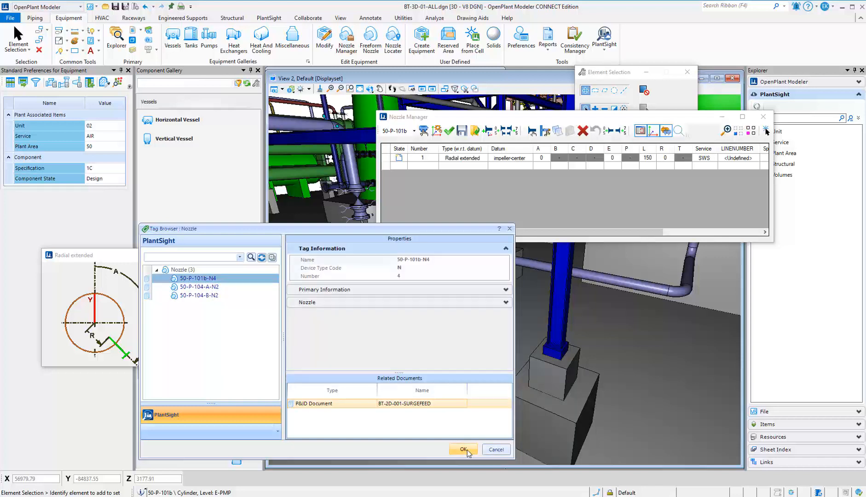
{"action": "left_click", "coordinate": [463, 449]}
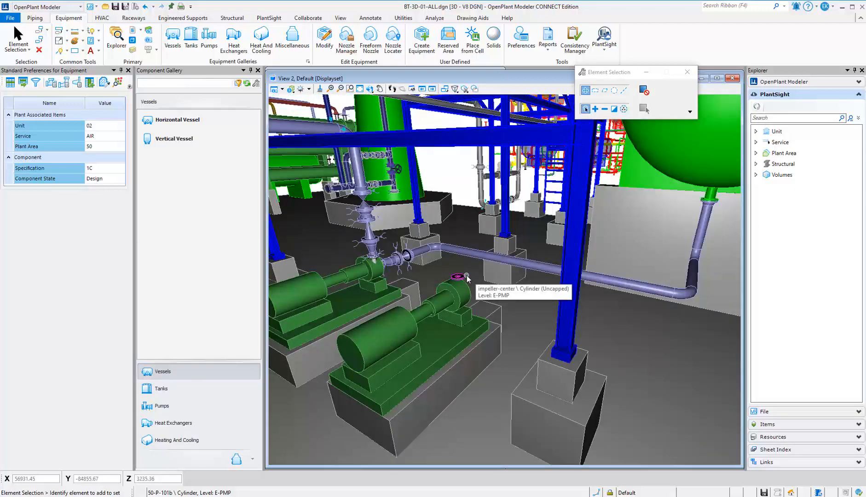
{"action": "mouse_move", "coordinate": [402, 217]}
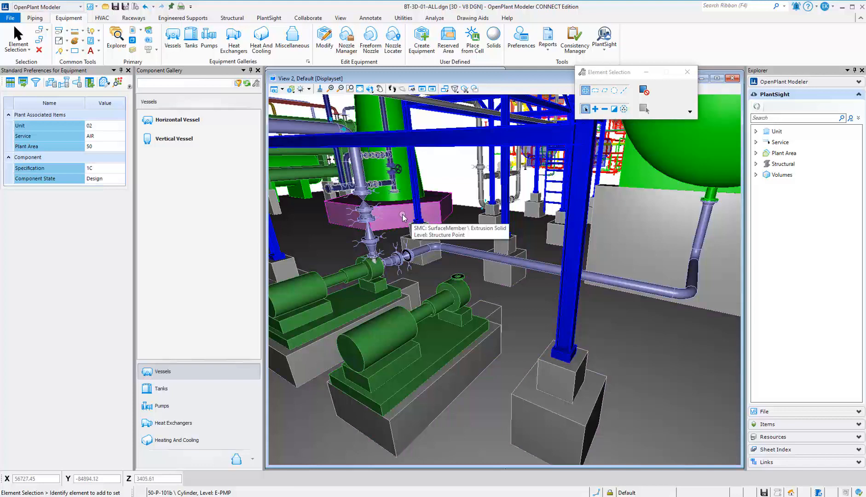
{"action": "left_click", "coordinate": [35, 17]}
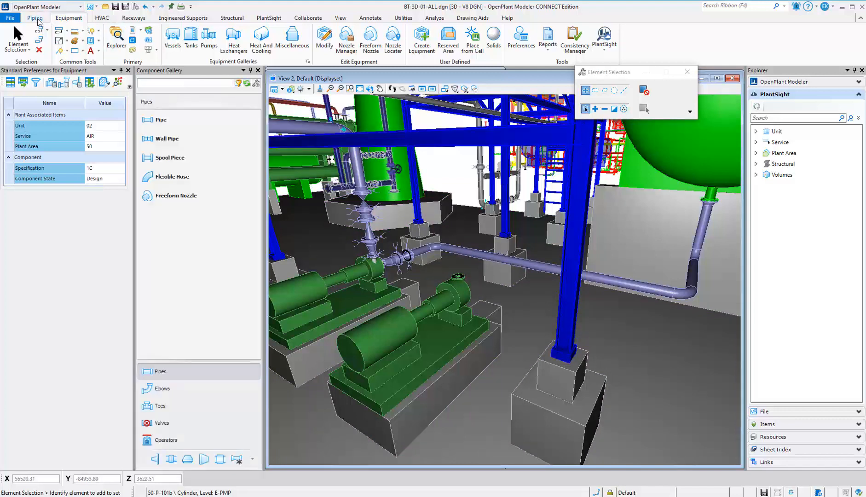
Start a 150 pipe at pump 50-P-101b's nozzle, accepting the bolt set for the joint.
{"action": "left_click", "coordinate": [35, 17]}
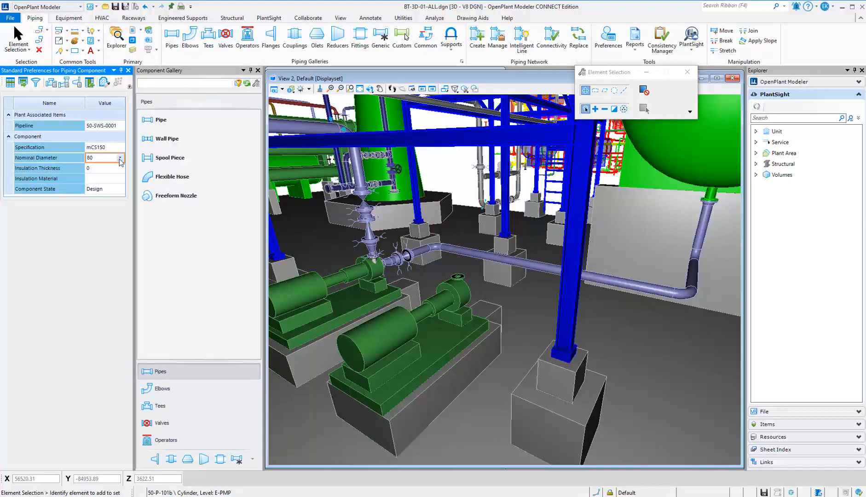
{"action": "left_click", "coordinate": [161, 120]}
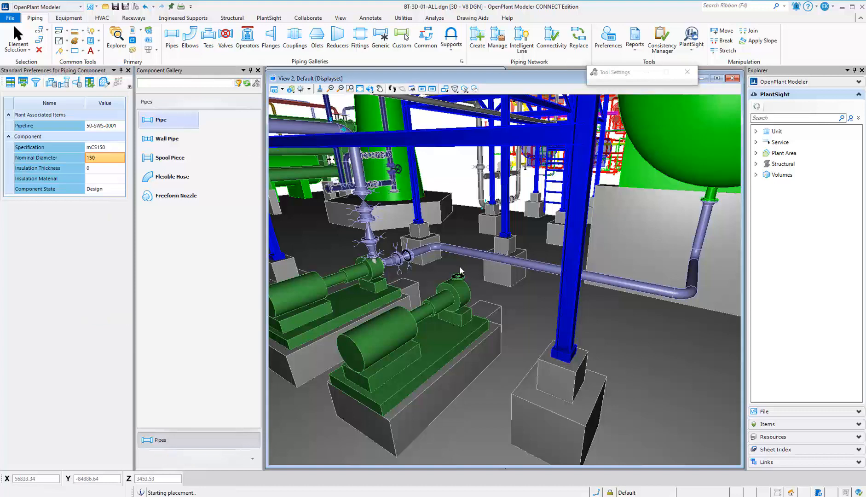
{"action": "left_click", "coordinate": [453, 259]}
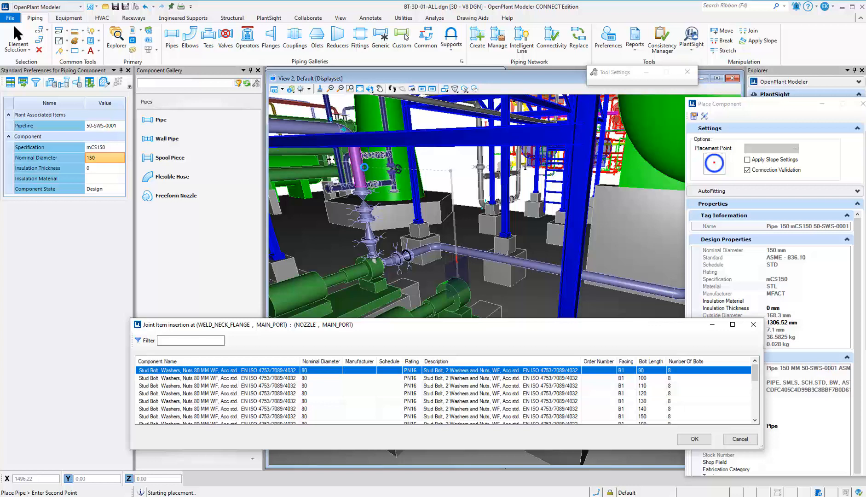
{"action": "left_click", "coordinate": [694, 438]}
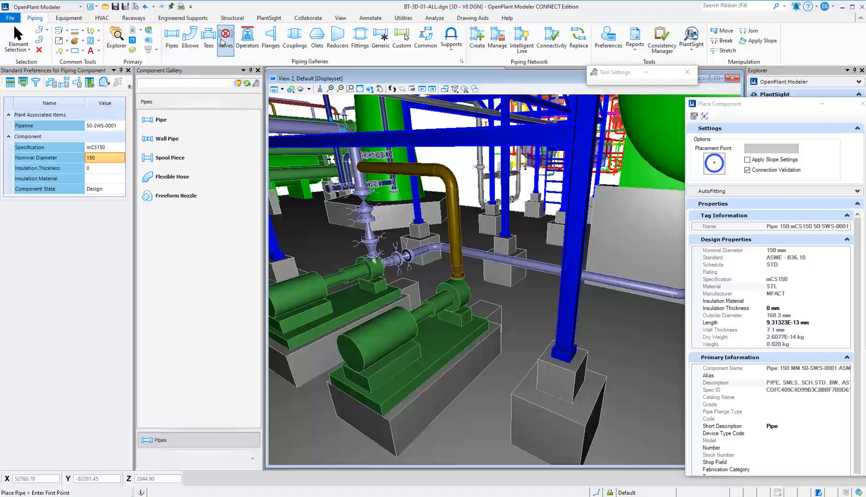
Insert a 150 raised-face flanged check valve on the riser pipe above the pump.
{"action": "left_click", "coordinate": [224, 38]}
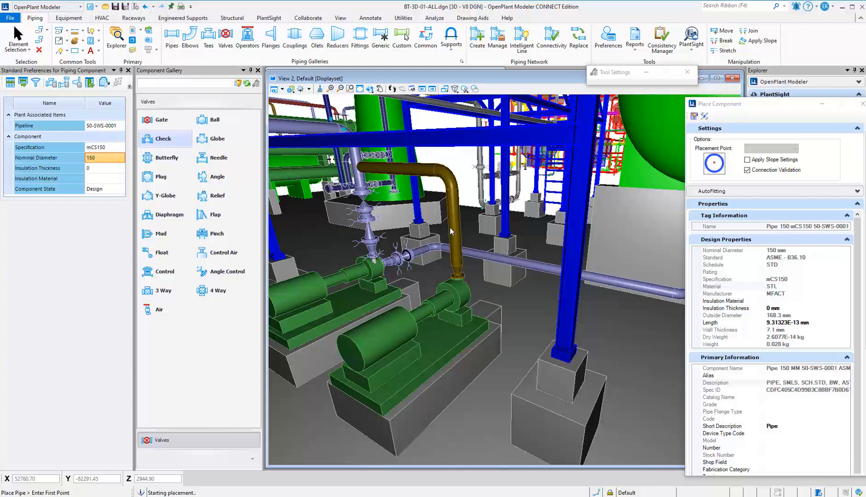
{"action": "left_click", "coordinate": [162, 139]}
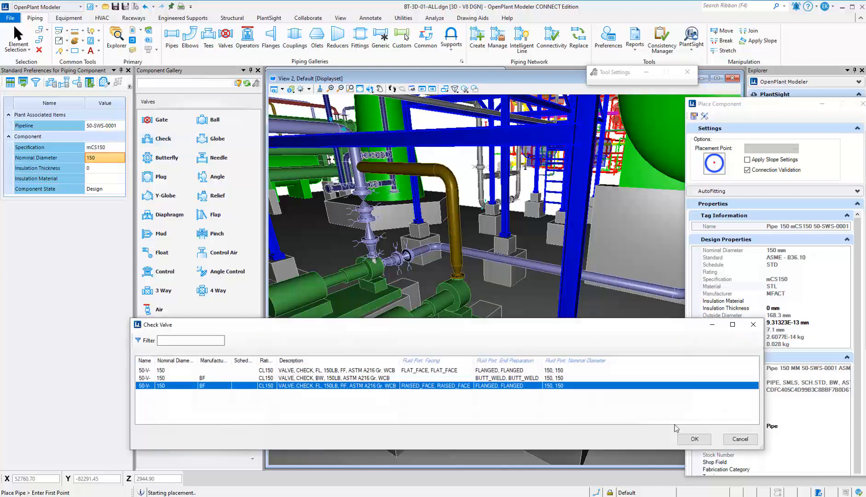
{"action": "left_click", "coordinate": [694, 439]}
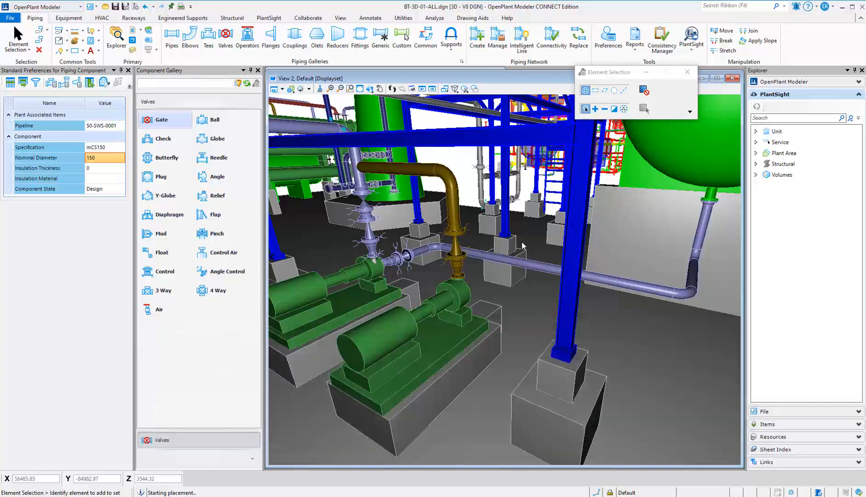
Place a gate valve carrying PlantSight tag 50-V-0001 on the riser.
{"action": "left_click", "coordinate": [161, 120]}
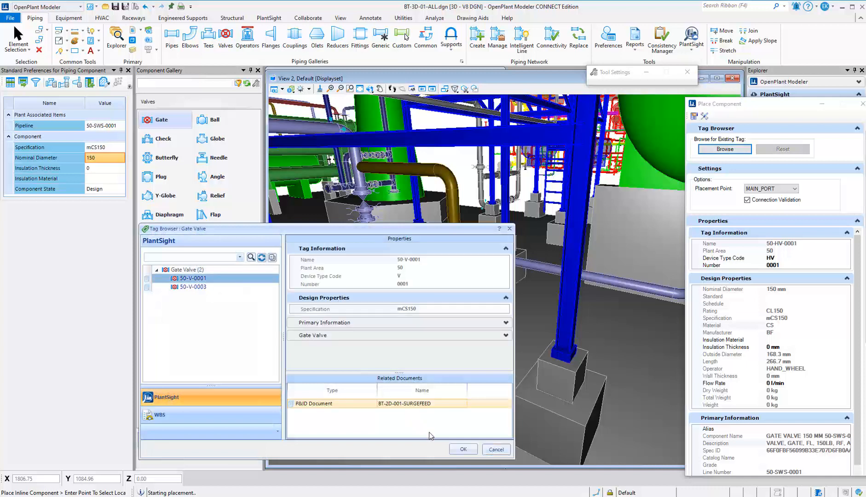
{"action": "left_click", "coordinate": [462, 452]}
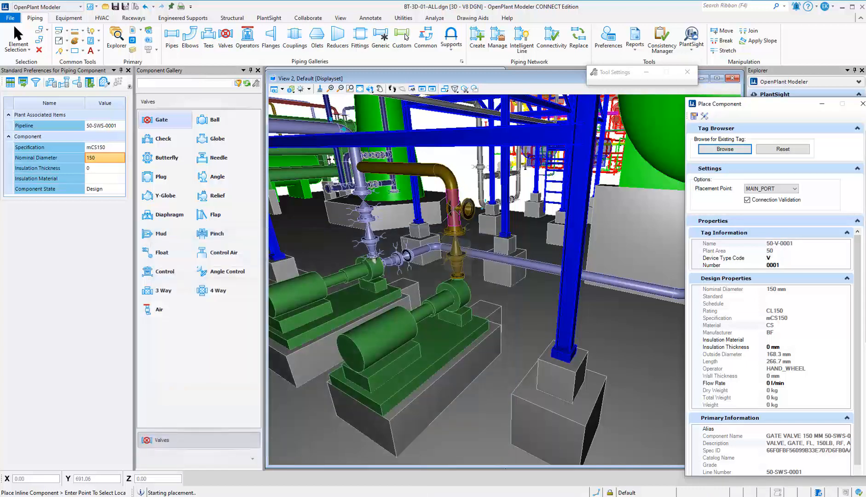